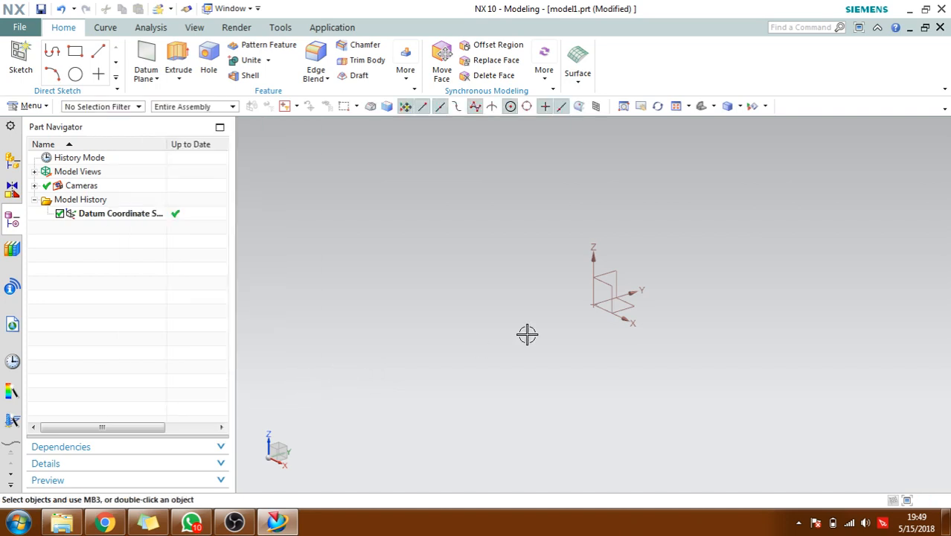
{"action": "mouse_move", "coordinate": [488, 298]}
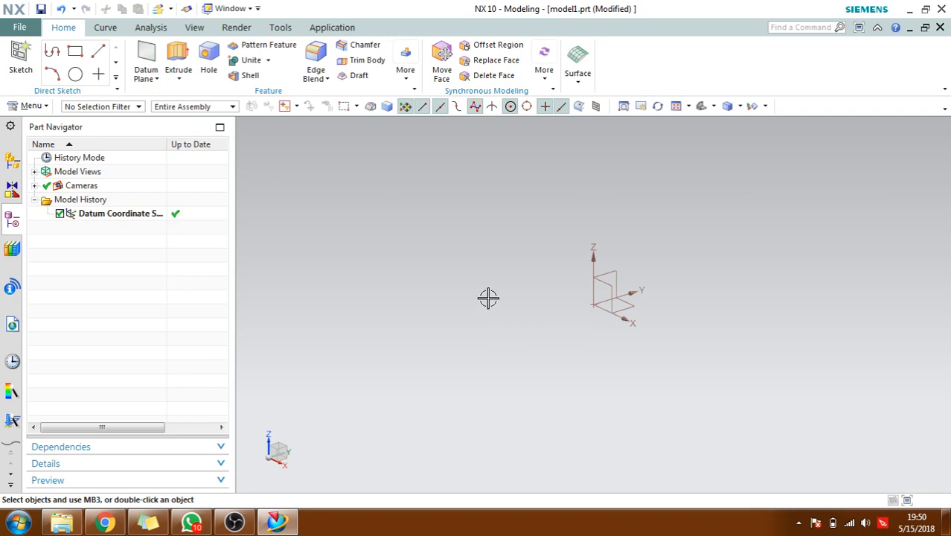
{"action": "mouse_move", "coordinate": [484, 282]}
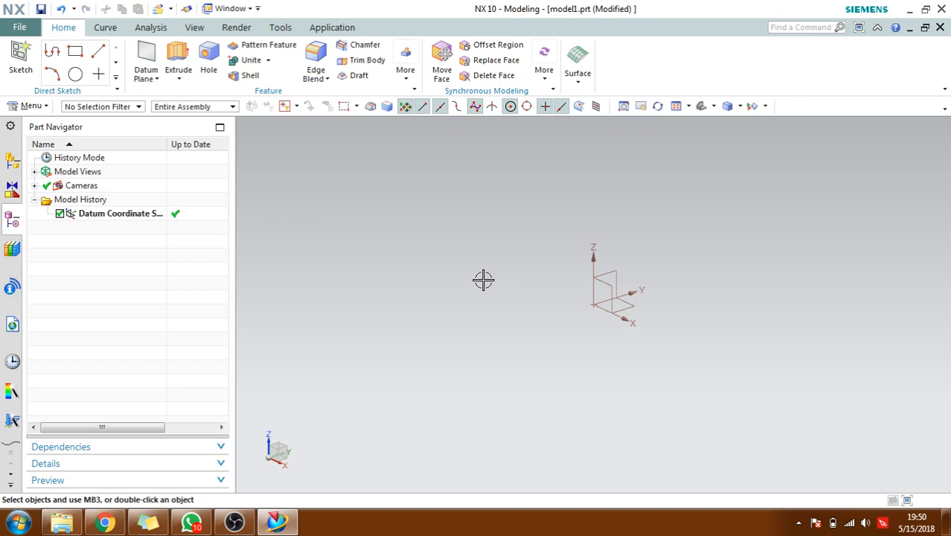
{"action": "mouse_move", "coordinate": [400, 241]}
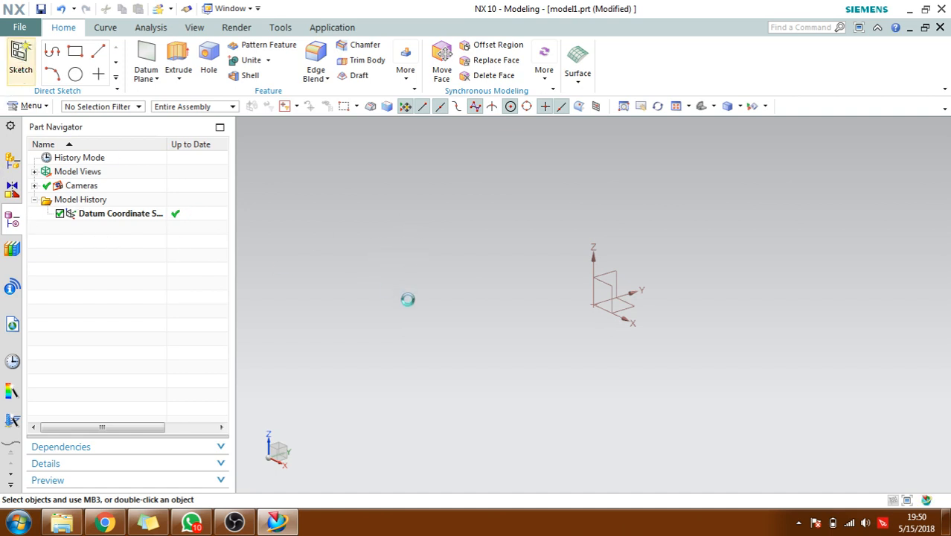
On a new sketch plane, draw a 93 × 54 rectangle and circle, trimming the inner arc
{"action": "left_click", "coordinate": [20, 56]}
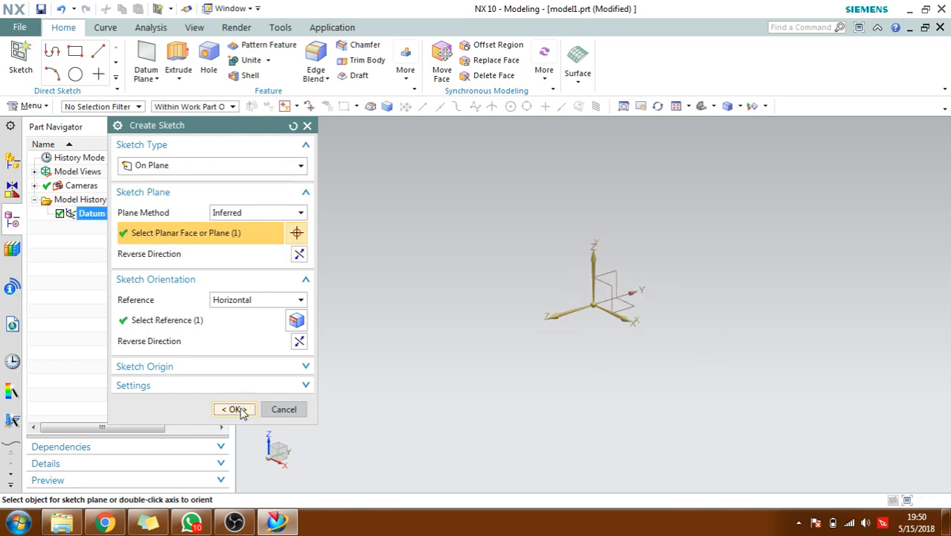
{"action": "left_click", "coordinate": [234, 409]}
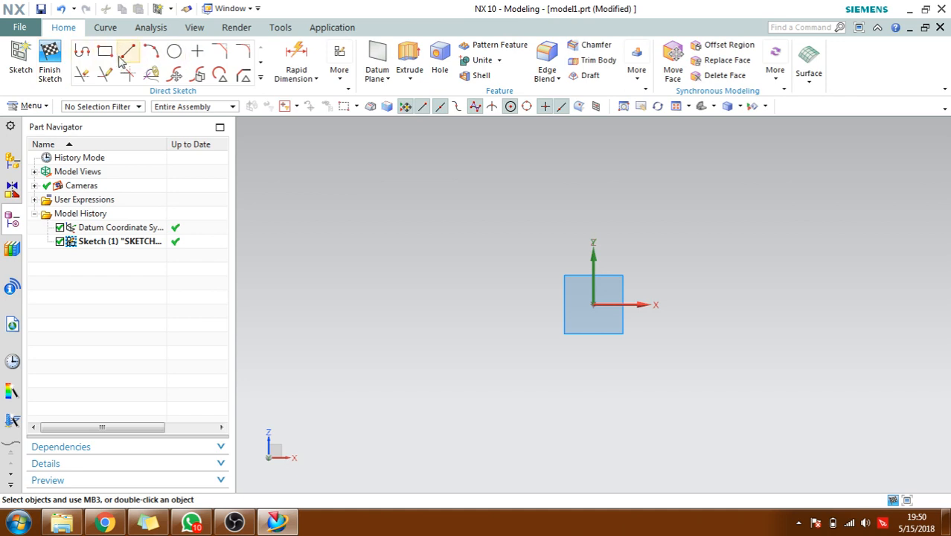
{"action": "left_click", "coordinate": [105, 50]}
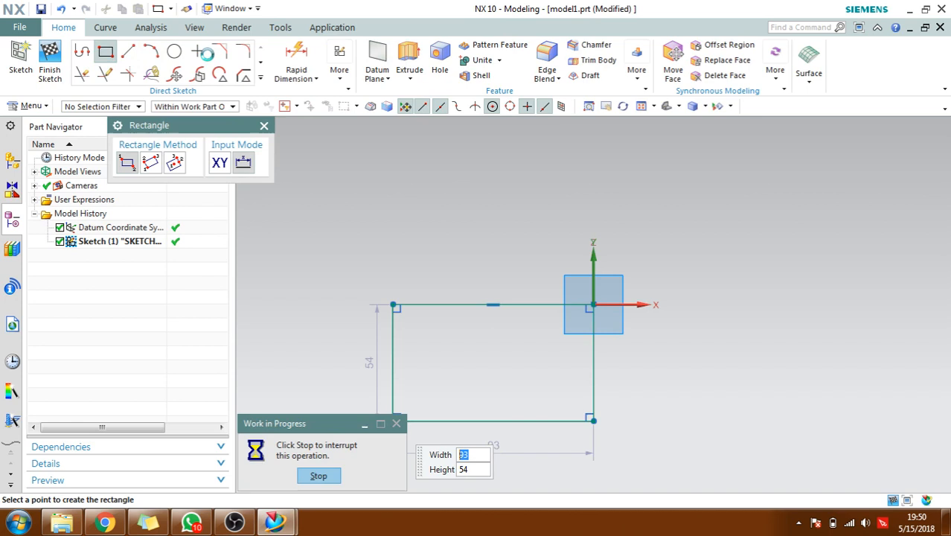
{"action": "left_click", "coordinate": [174, 51]}
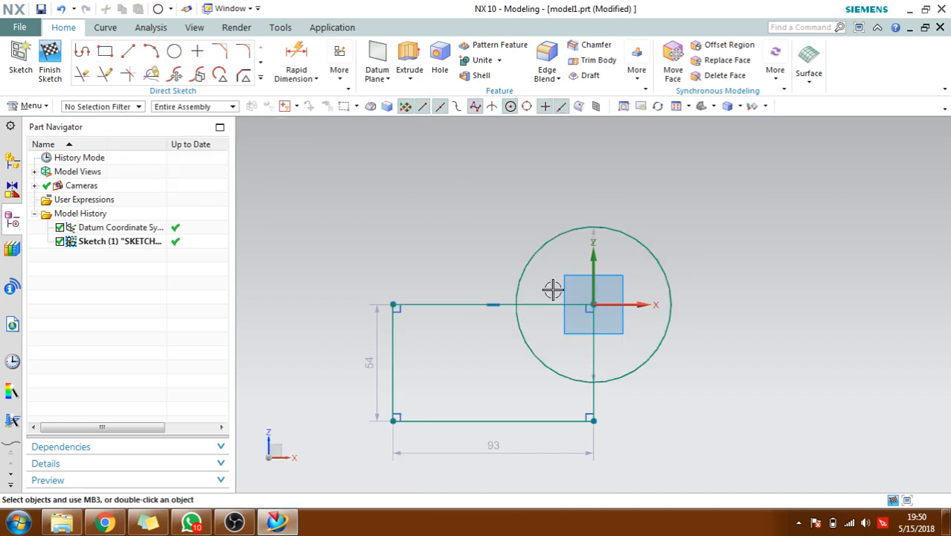
{"action": "left_click", "coordinate": [82, 74]}
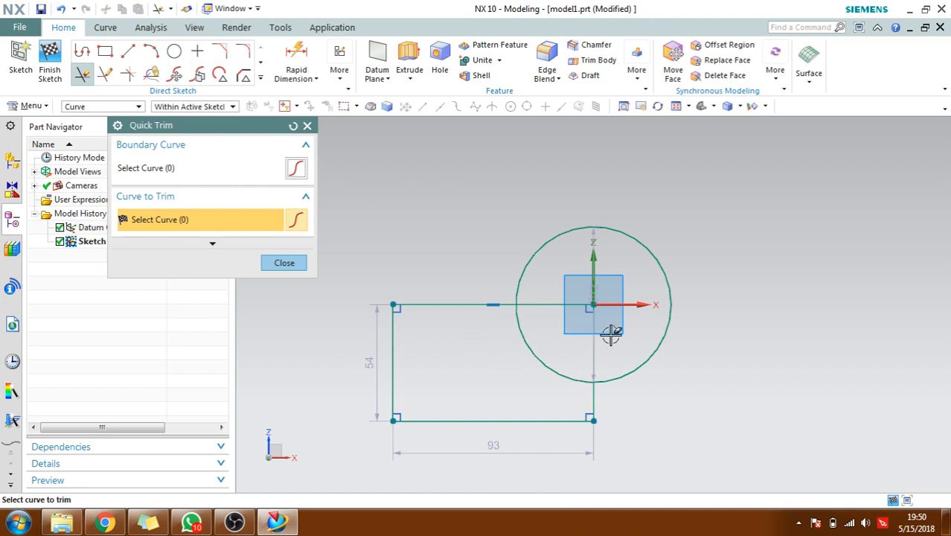
{"action": "left_click", "coordinate": [610, 333]}
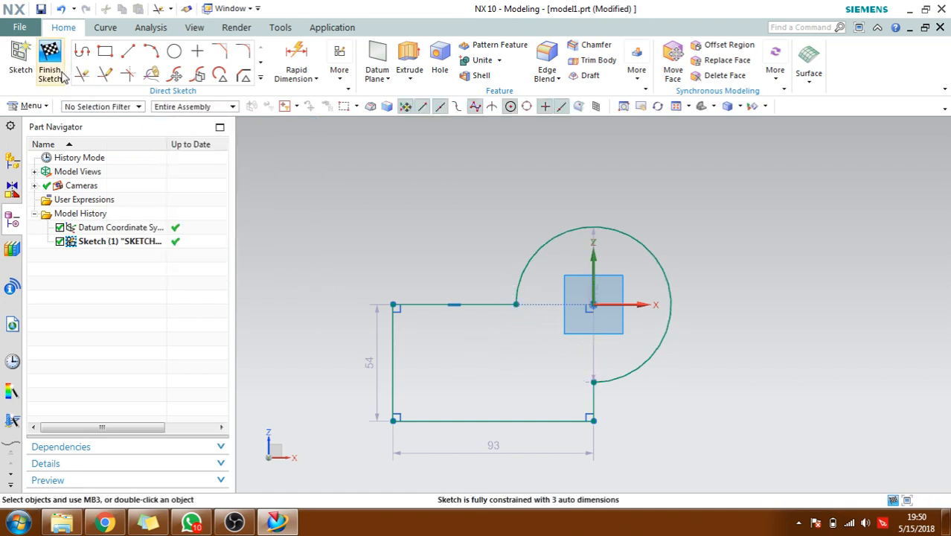
Finish the sketch and extrude the closed profile symmetrically 50 mm into a solid
{"action": "left_click", "coordinate": [50, 60]}
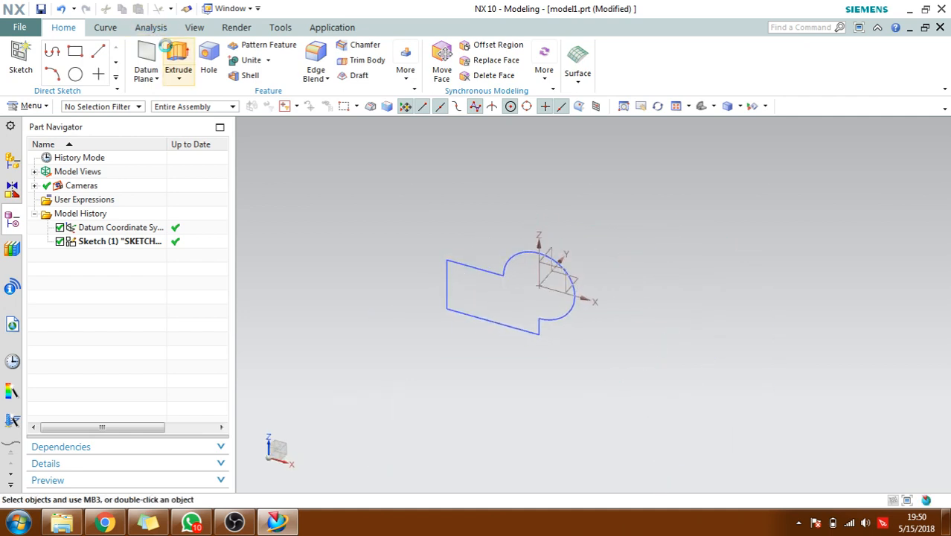
{"action": "left_click", "coordinate": [177, 55]}
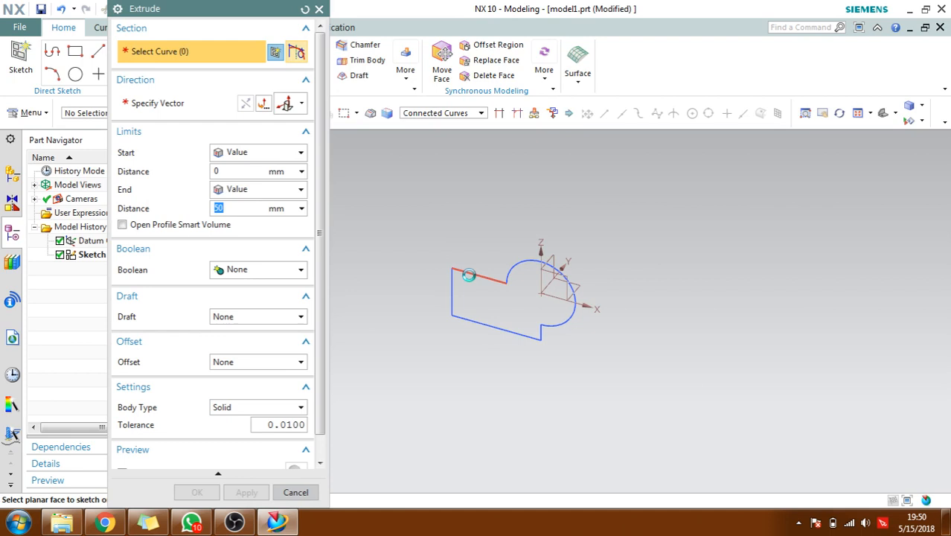
{"action": "left_click", "coordinate": [476, 285]}
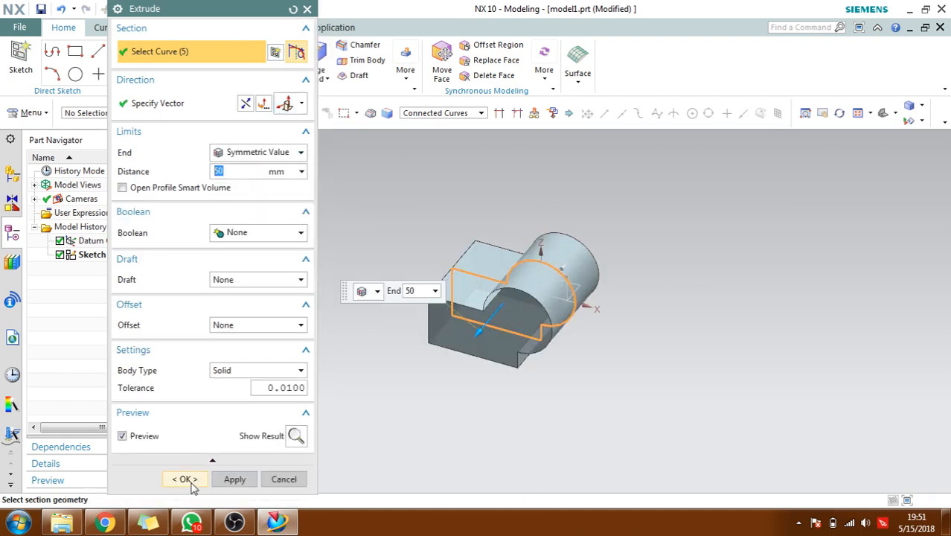
{"action": "left_click", "coordinate": [184, 479]}
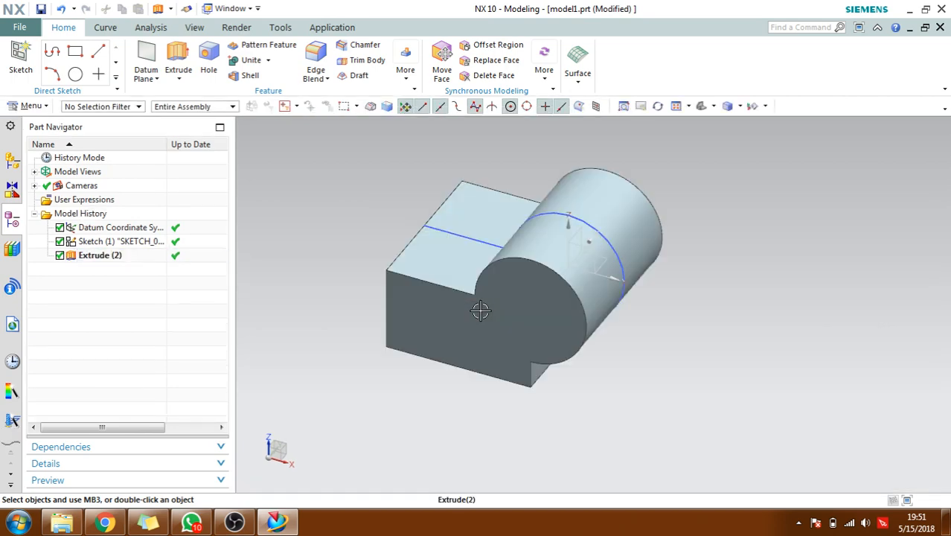
{"action": "left_click_drag", "start_coordinate": [480, 310], "coordinate": [557, 315]}
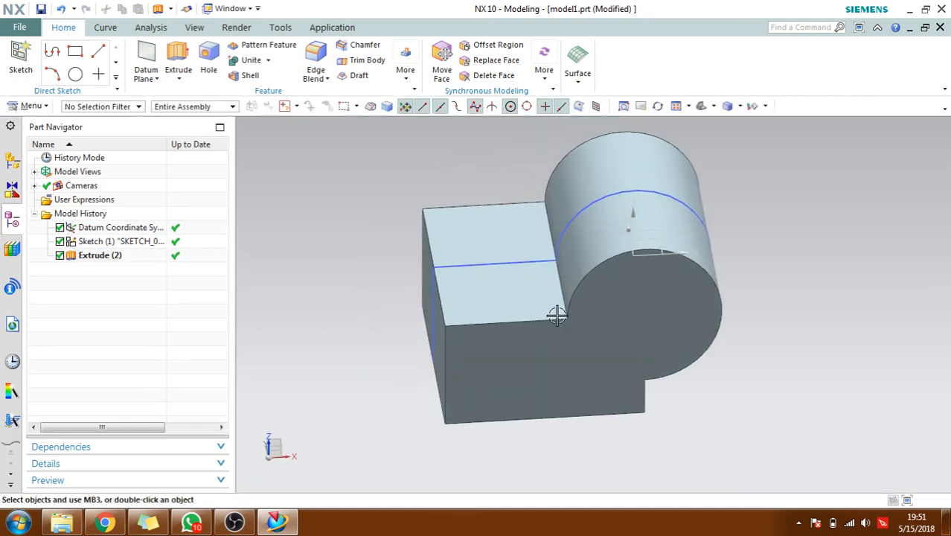
{"action": "left_click", "coordinate": [100, 255]}
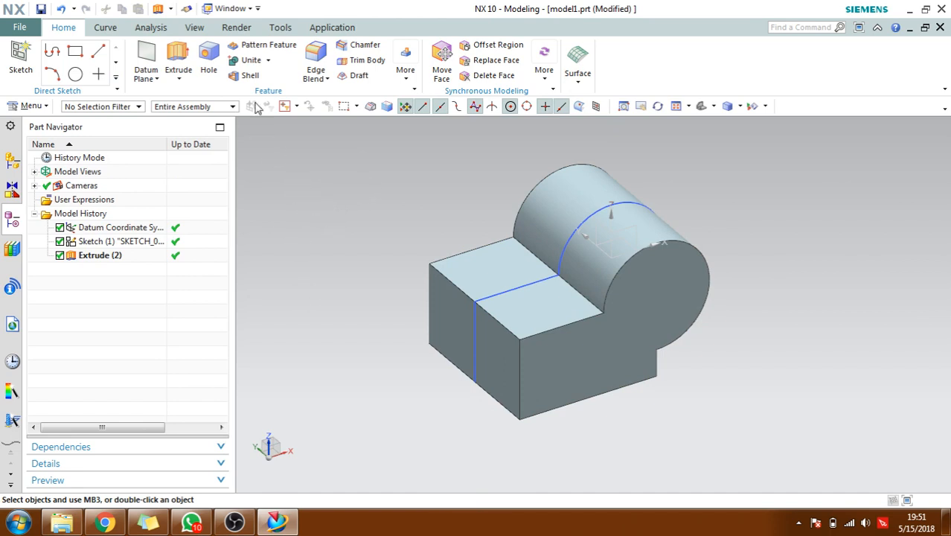
Shell the solid with 5 mm walls, removing the block's end face
{"action": "left_click", "coordinate": [249, 75]}
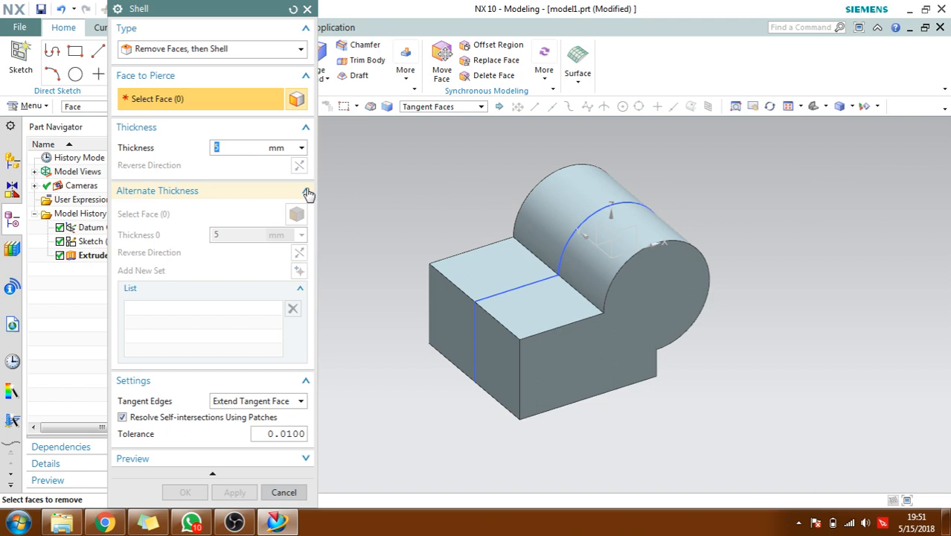
{"action": "mouse_move", "coordinate": [426, 328]}
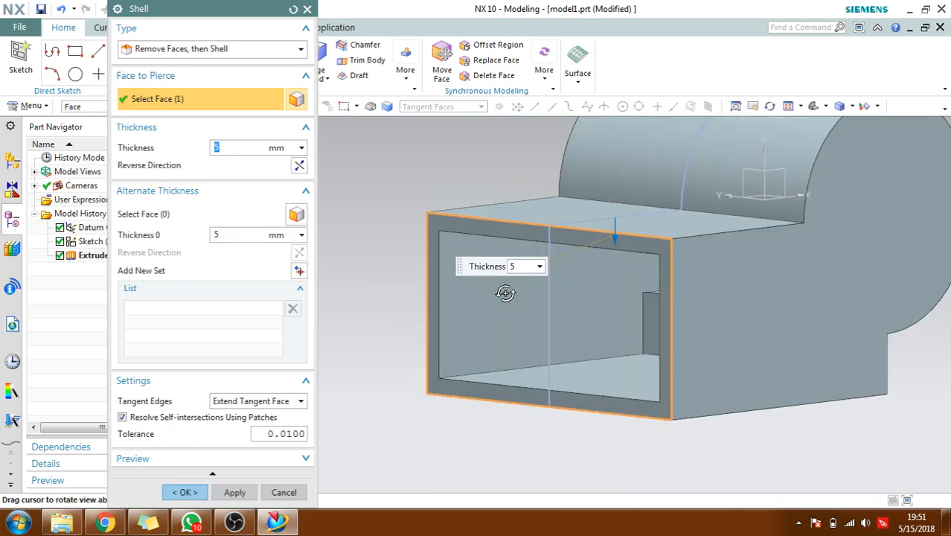
{"action": "left_click_drag", "start_coordinate": [506, 293], "coordinate": [503, 310]}
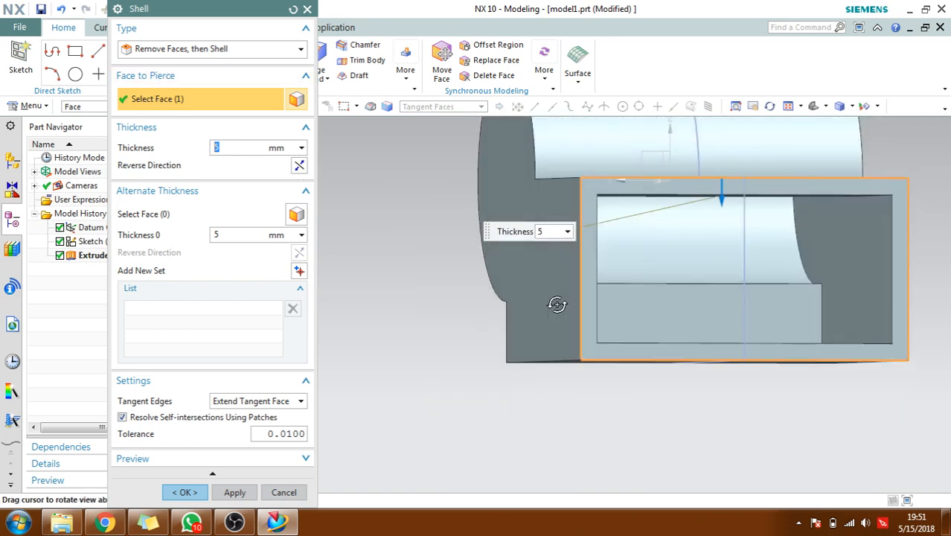
{"action": "left_click", "coordinate": [184, 492]}
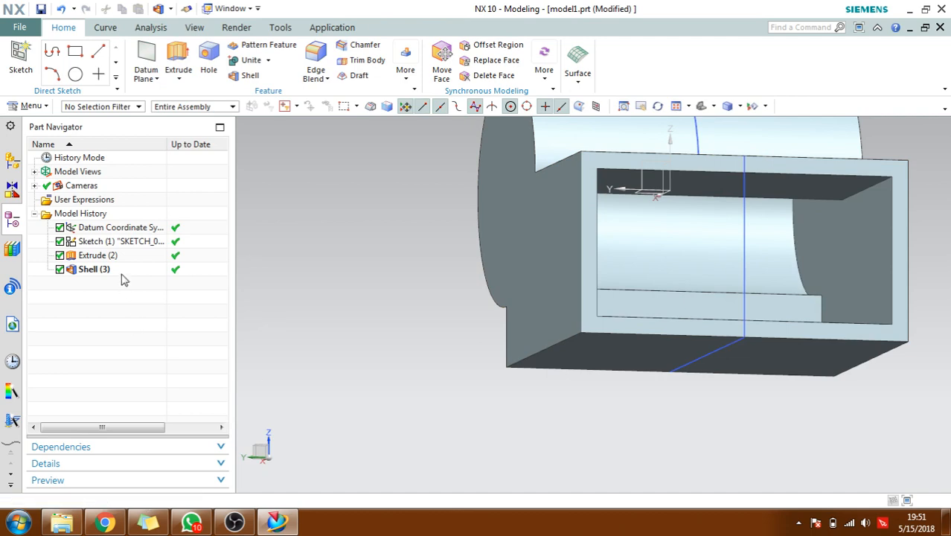
Reopen the shell and add a 15 mm alternate thickness set on two block faces
{"action": "double_click", "coordinate": [94, 269]}
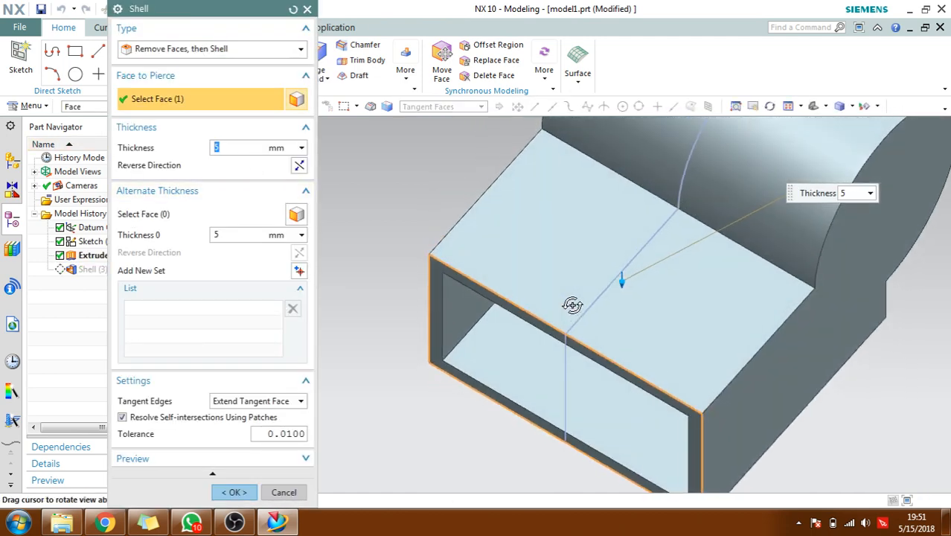
{"action": "left_click_drag", "start_coordinate": [573, 305], "coordinate": [564, 313]}
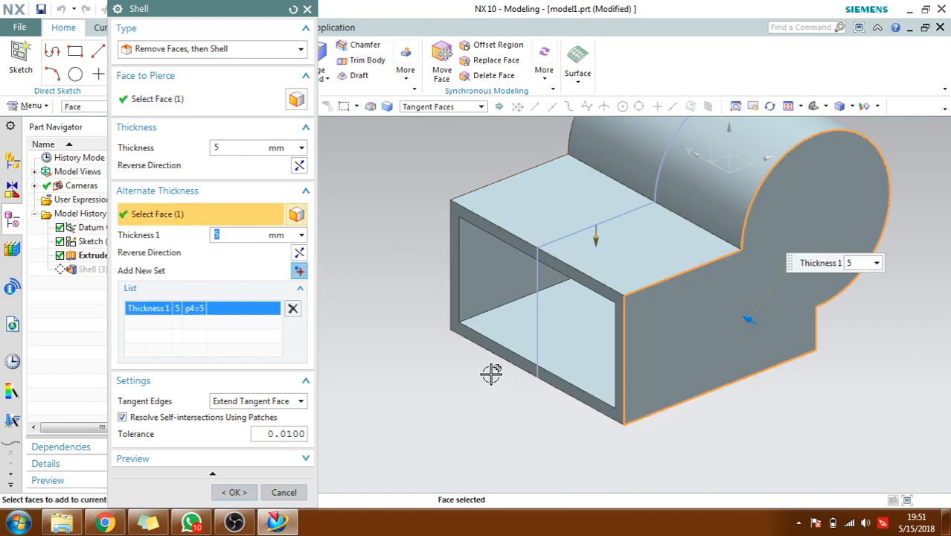
{"action": "type", "text": "1"}
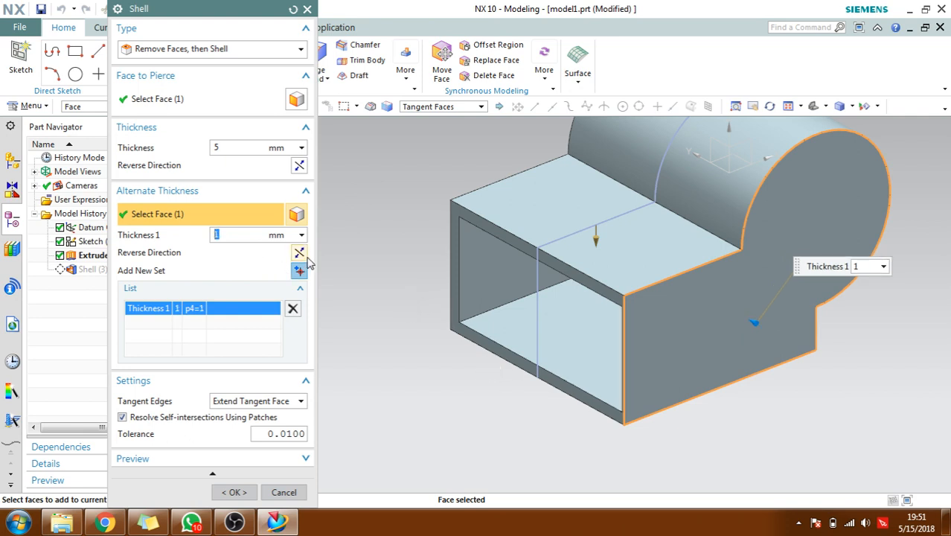
{"action": "left_click", "coordinate": [298, 270]}
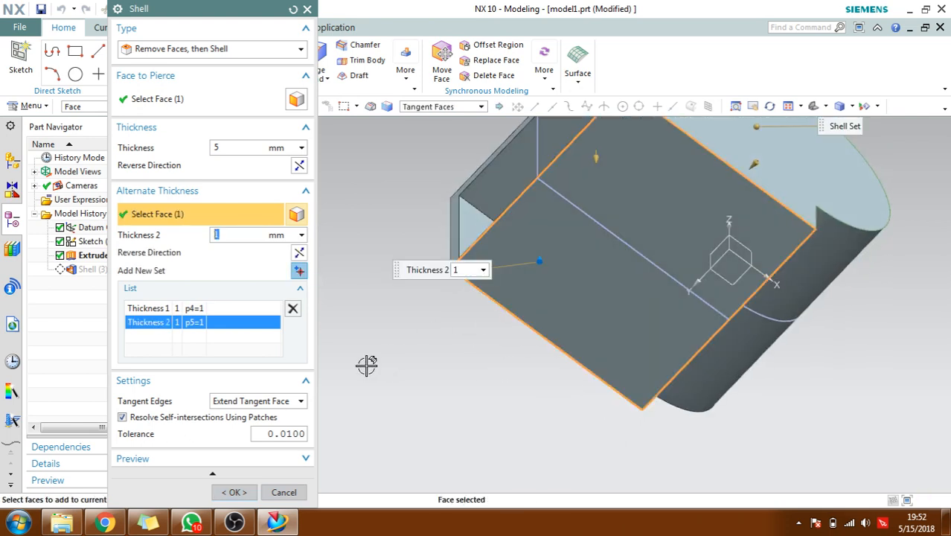
{"action": "type", "text": "3"}
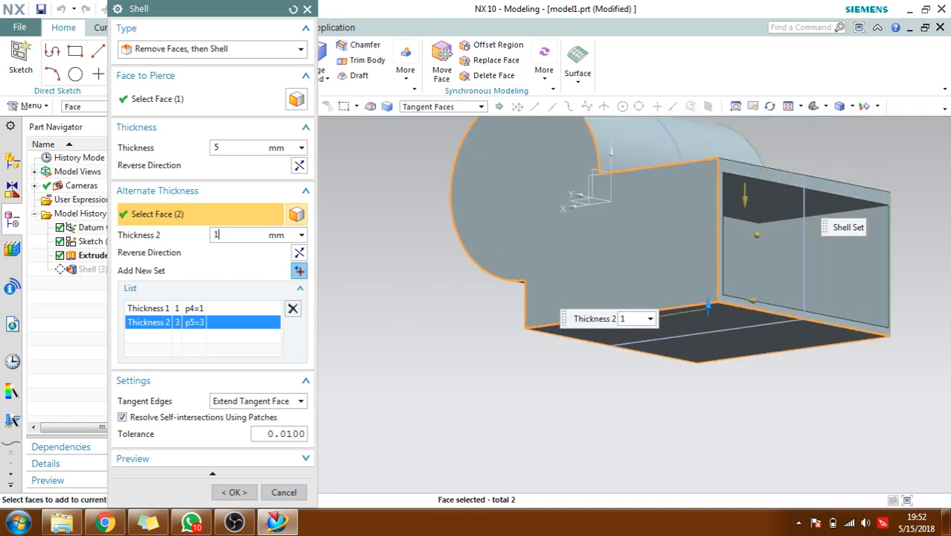
{"action": "type", "text": "15"}
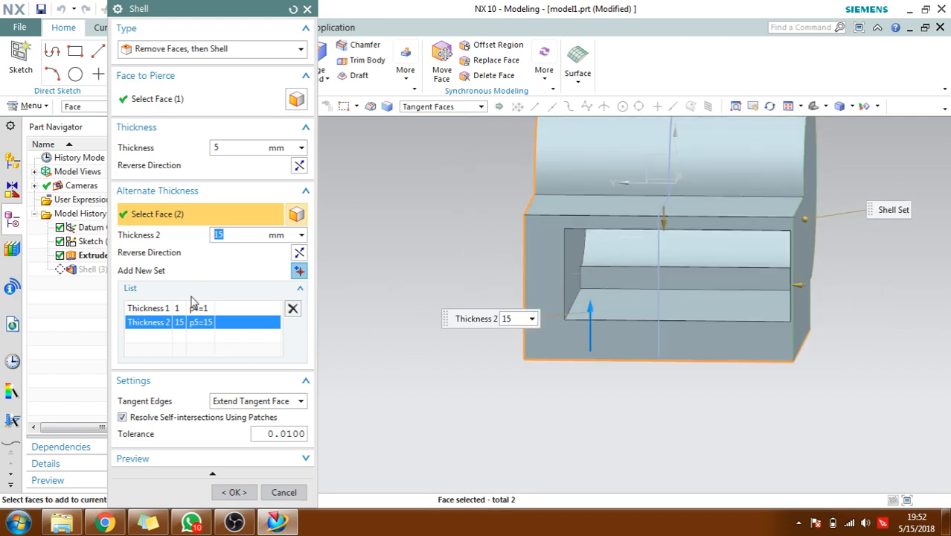
{"action": "mouse_move", "coordinate": [632, 322]}
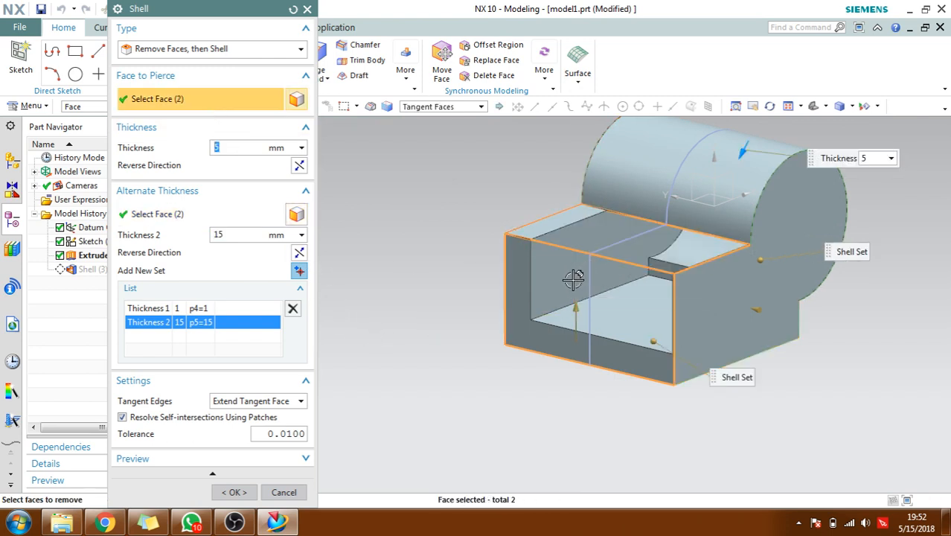
Add a 10 mm alternate thickness set on the cylinder face and apply the shell
{"action": "left_click_drag", "start_coordinate": [573, 279], "coordinate": [588, 257]}
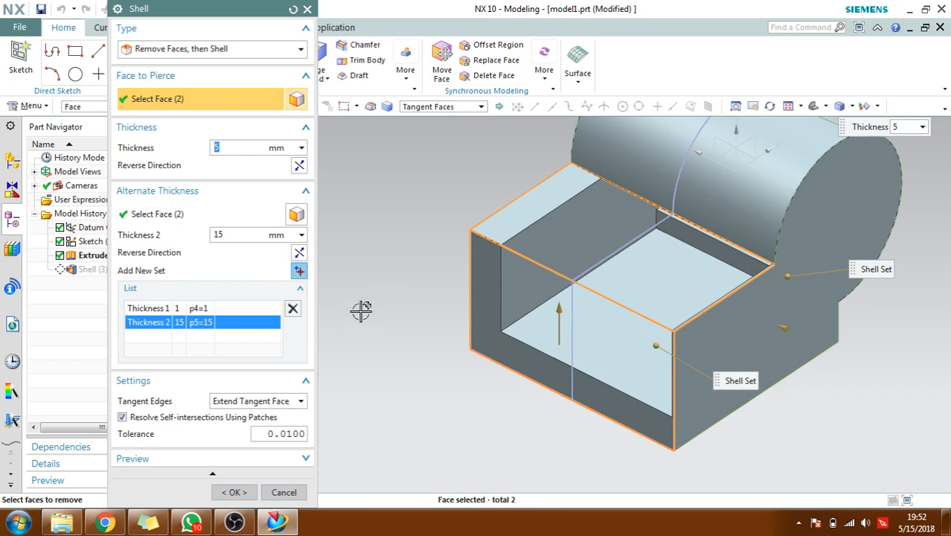
{"action": "mouse_move", "coordinate": [248, 304]}
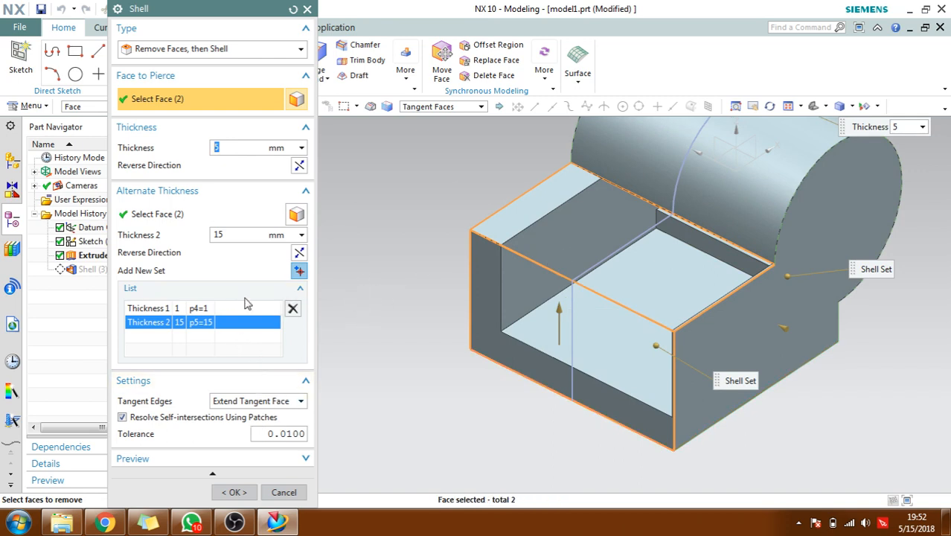
{"action": "left_click", "coordinate": [298, 270]}
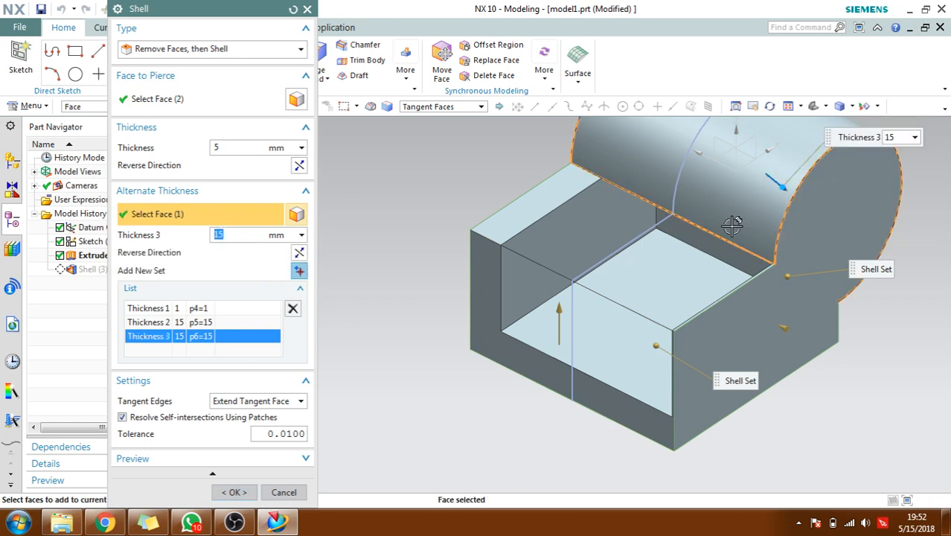
{"action": "type", "text": "10"}
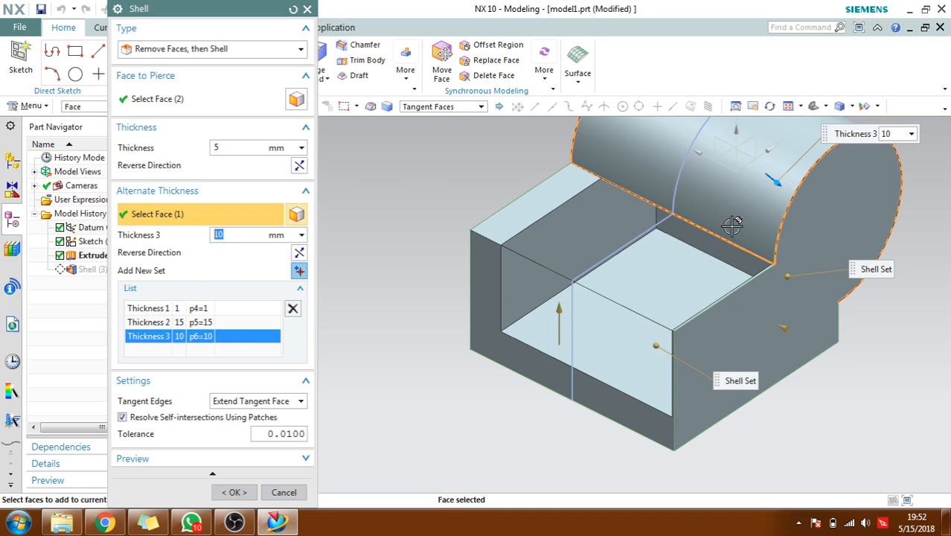
{"action": "left_click", "coordinate": [234, 492]}
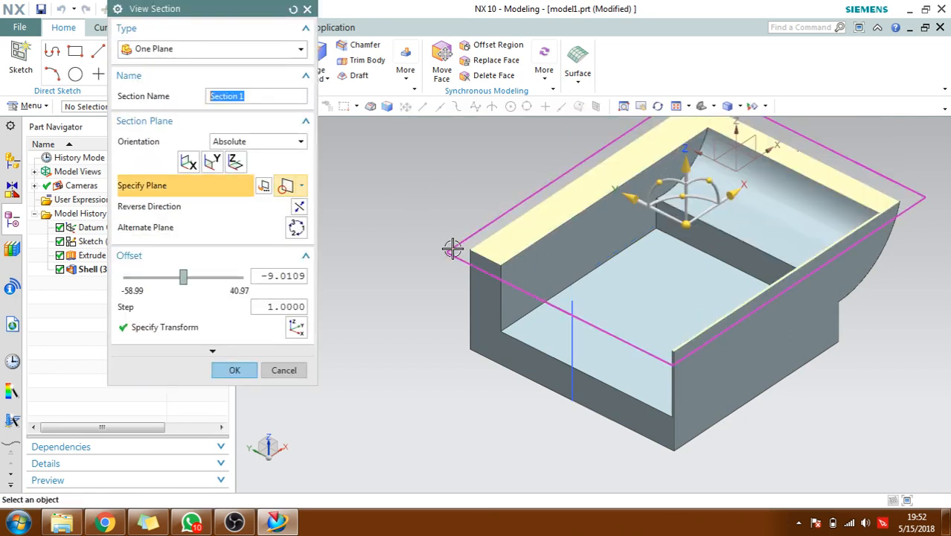
Move the section plane through the shelled part, orbit to inspect the cut, then close the section view
{"action": "left_click_drag", "start_coordinate": [452, 249], "coordinate": [610, 224]}
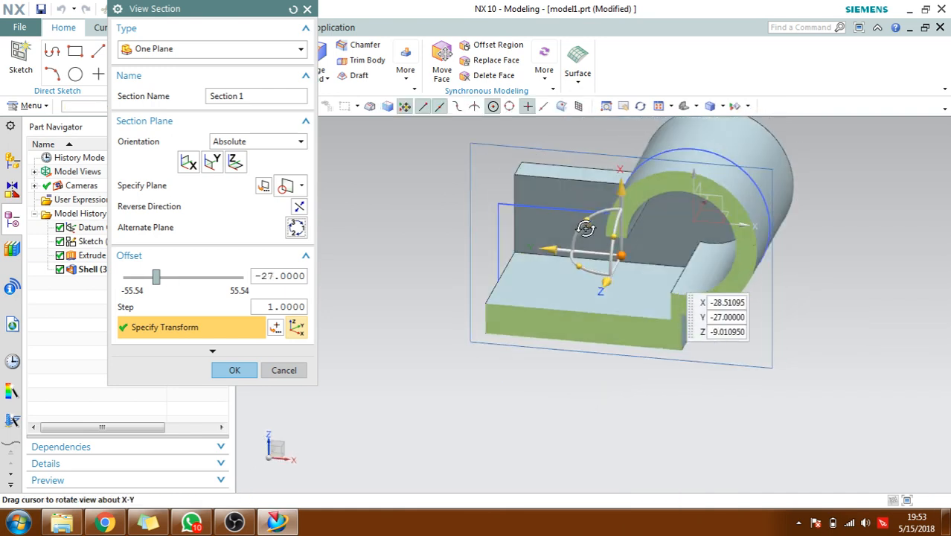
{"action": "left_click_drag", "start_coordinate": [585, 228], "coordinate": [595, 335]}
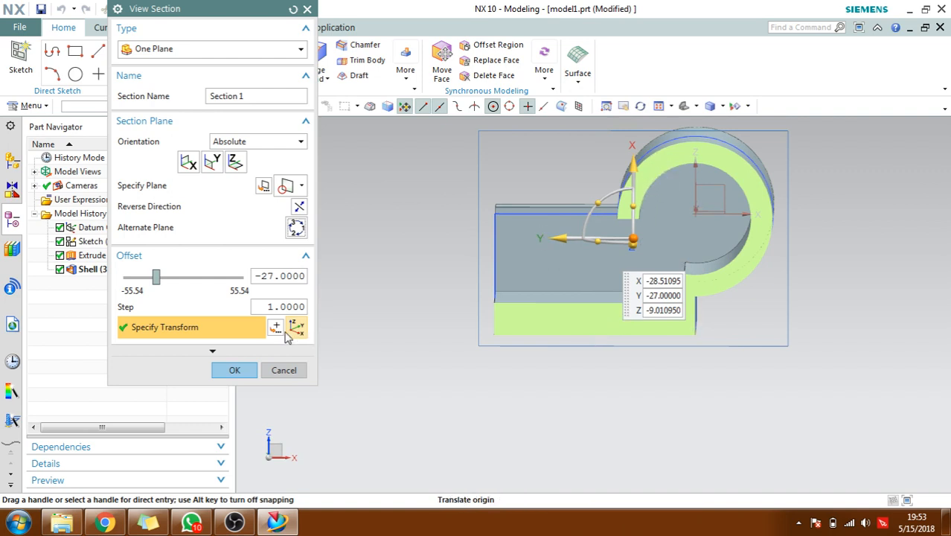
{"action": "left_click_drag", "start_coordinate": [632, 238], "coordinate": [414, 326]}
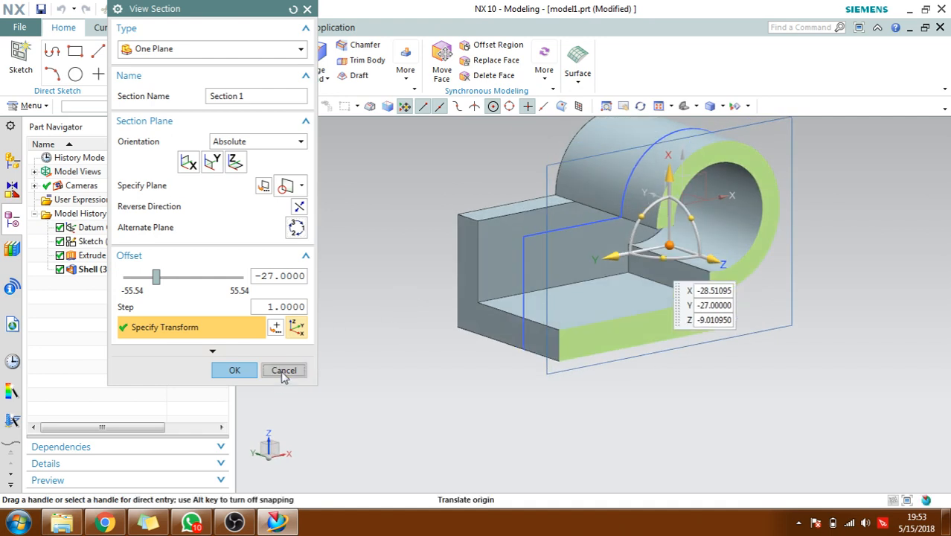
{"action": "left_click", "coordinate": [284, 369]}
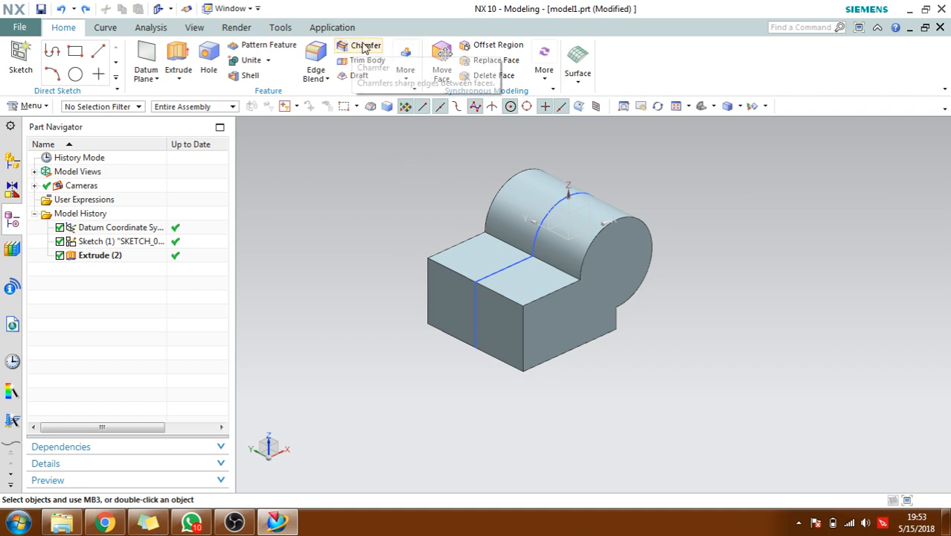
Chamfer the block's top front edge with asymmetric distances of 15 mm and 25 mm
{"action": "left_click", "coordinate": [365, 45]}
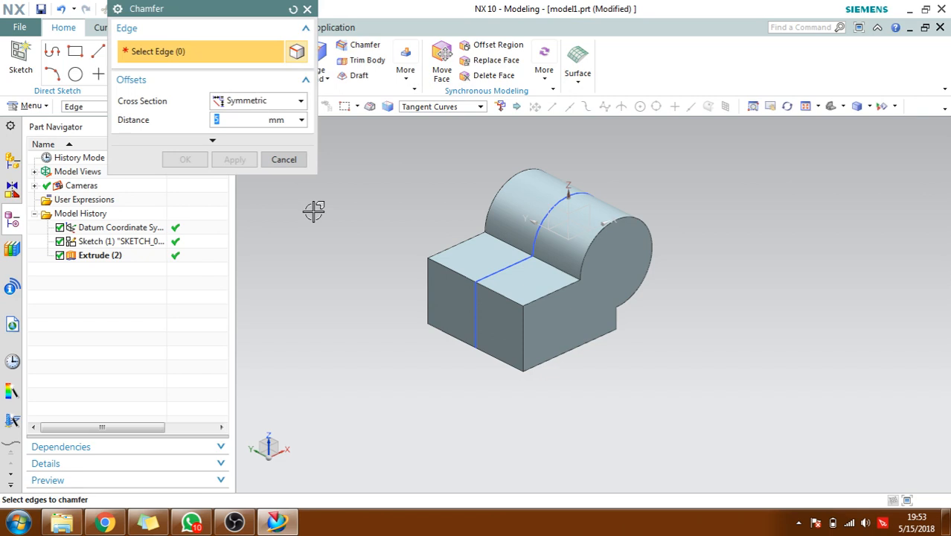
{"action": "mouse_move", "coordinate": [314, 206]}
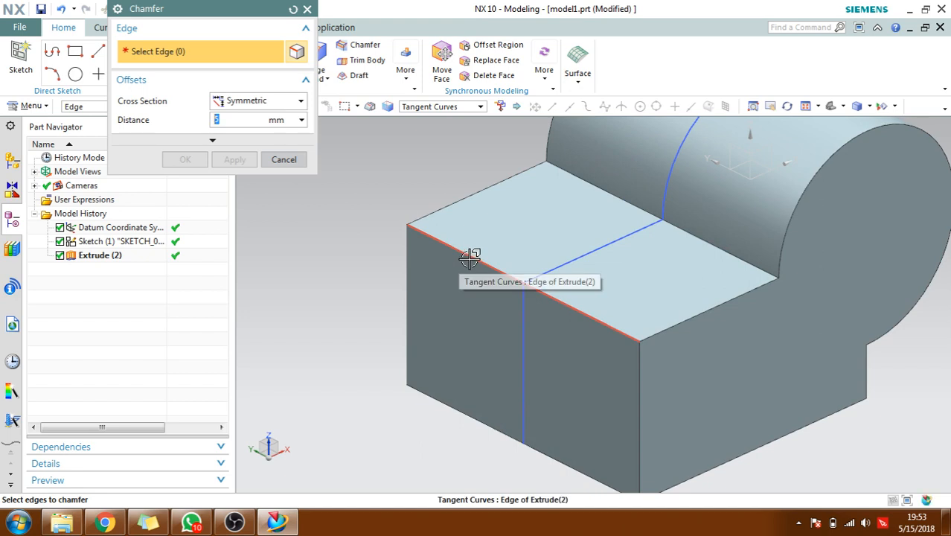
{"action": "left_click", "coordinate": [468, 257]}
{"action": "type", "text": "10"}
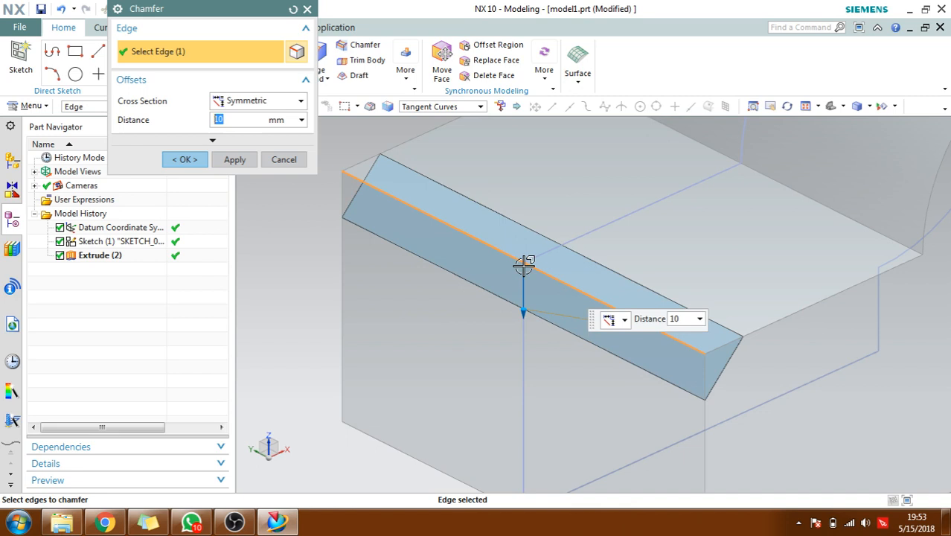
{"action": "mouse_move", "coordinate": [567, 238]}
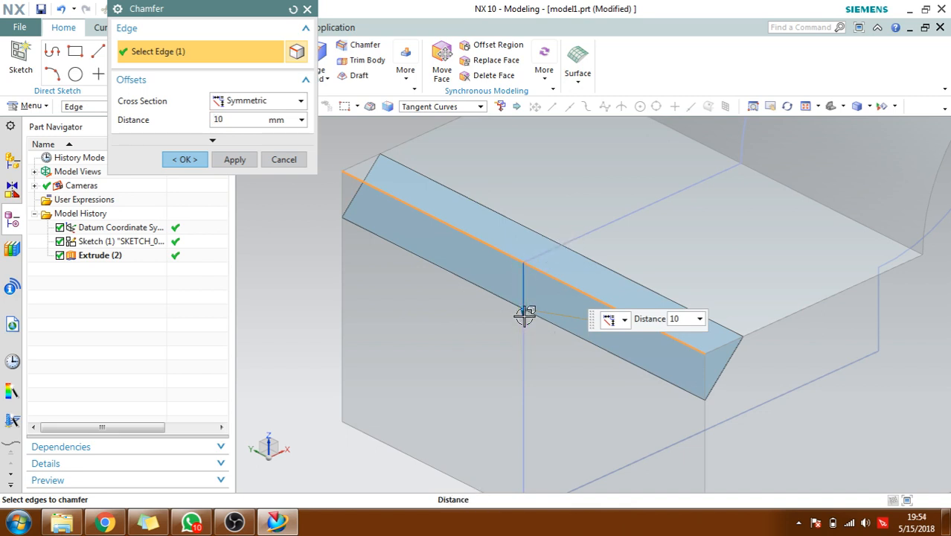
{"action": "type", "text": "15"}
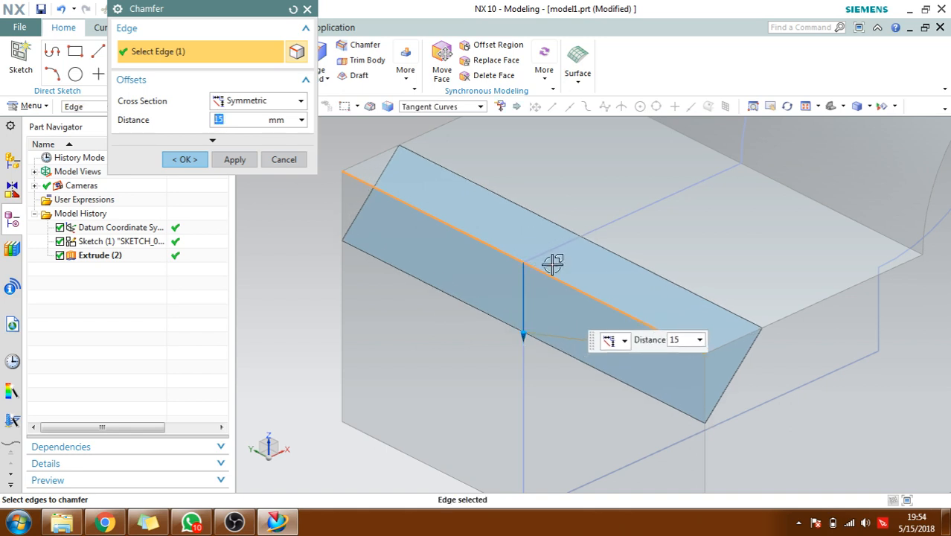
{"action": "mouse_move", "coordinate": [311, 179]}
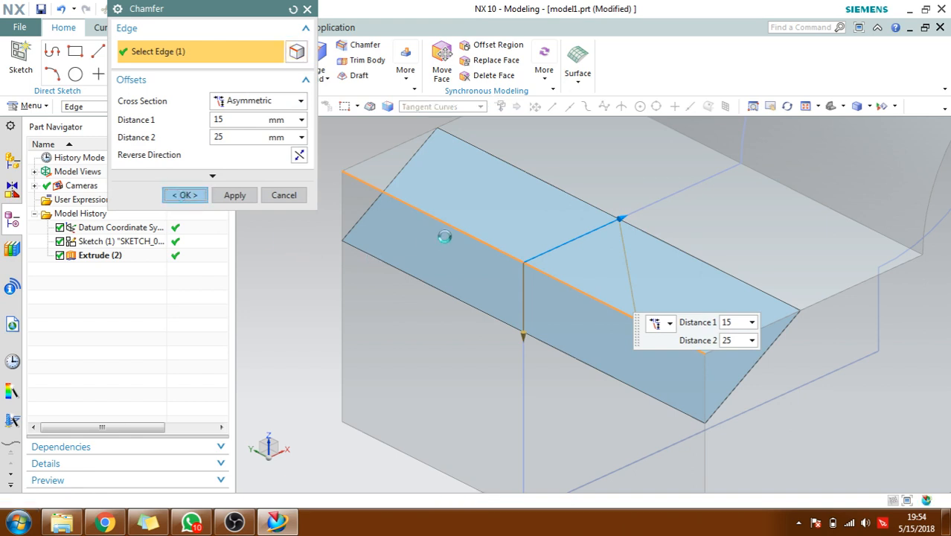
{"action": "left_click", "coordinate": [184, 194]}
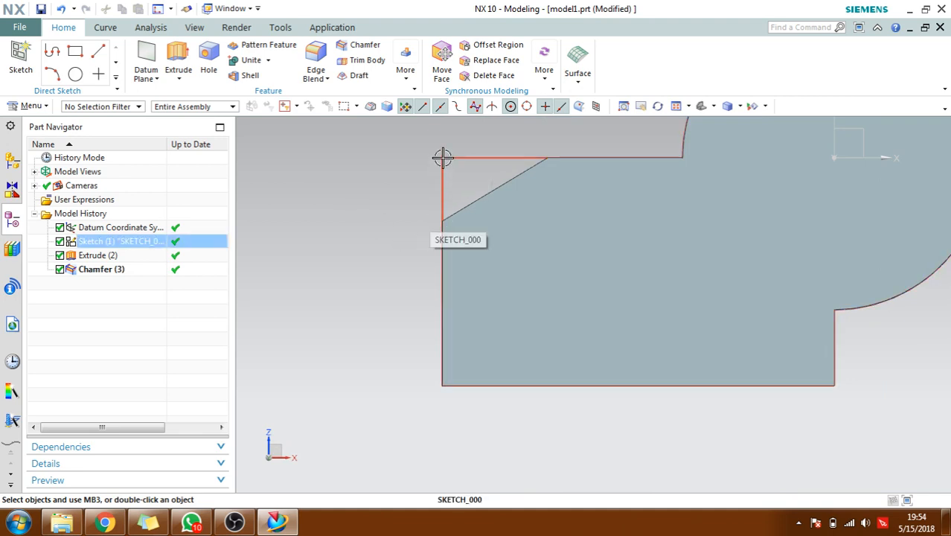
Edit Chamfer(3) to an Offset and Angle cross section of 20 mm at 65 degrees
{"action": "left_click", "coordinate": [101, 269]}
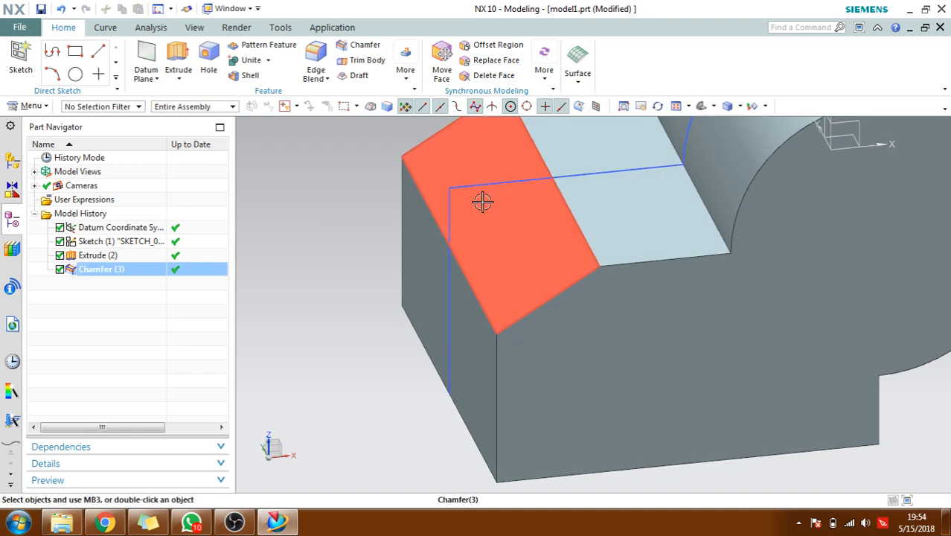
{"action": "double_click", "coordinate": [101, 268]}
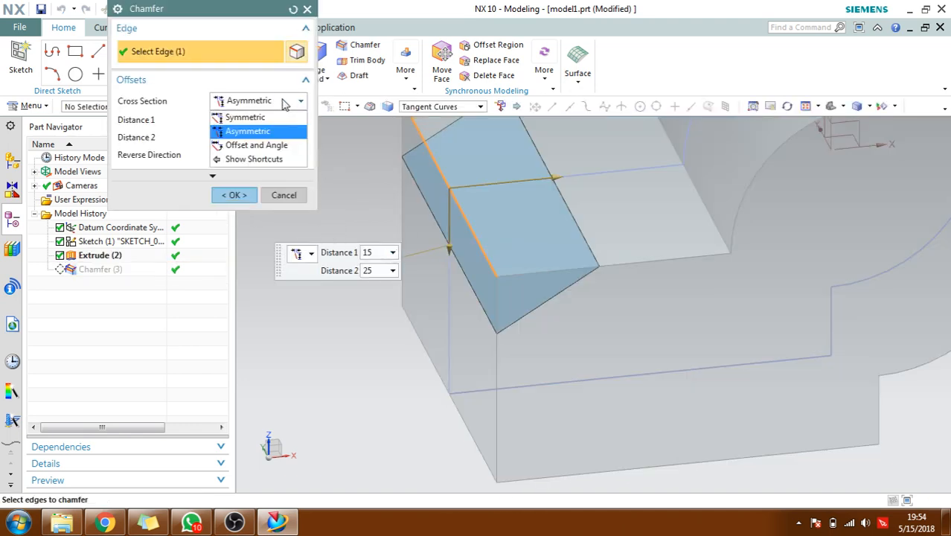
{"action": "left_click", "coordinate": [256, 144]}
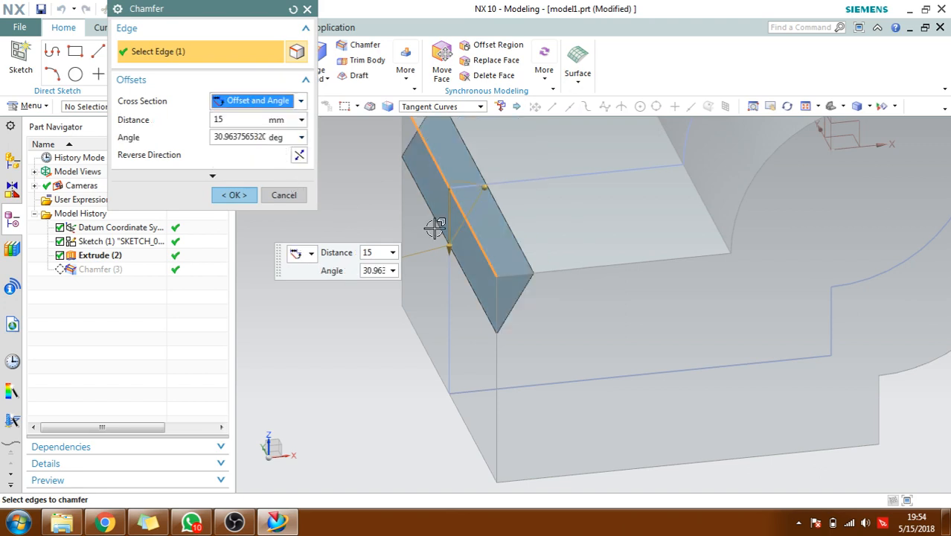
{"action": "left_click_drag", "start_coordinate": [439, 231], "coordinate": [424, 219]}
{"action": "type", "text": "20"}
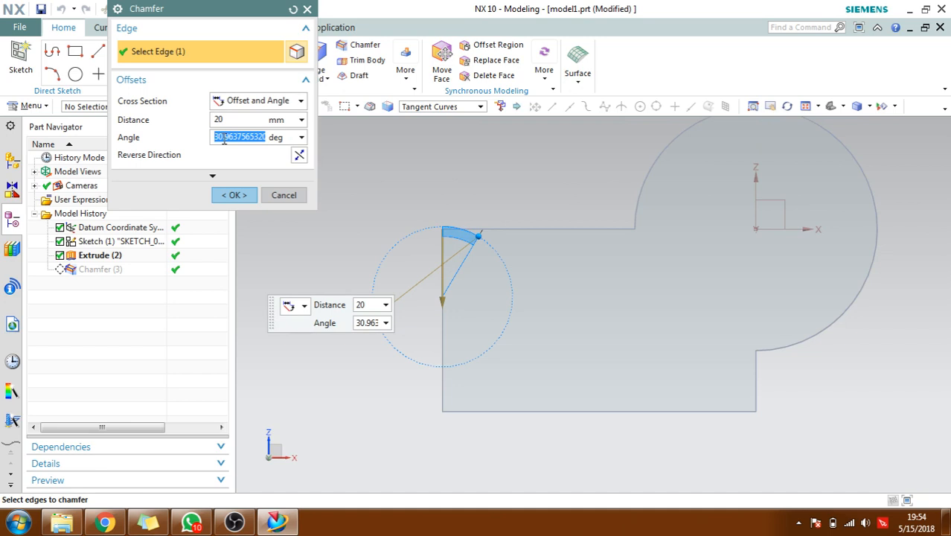
{"action": "type", "text": "30"}
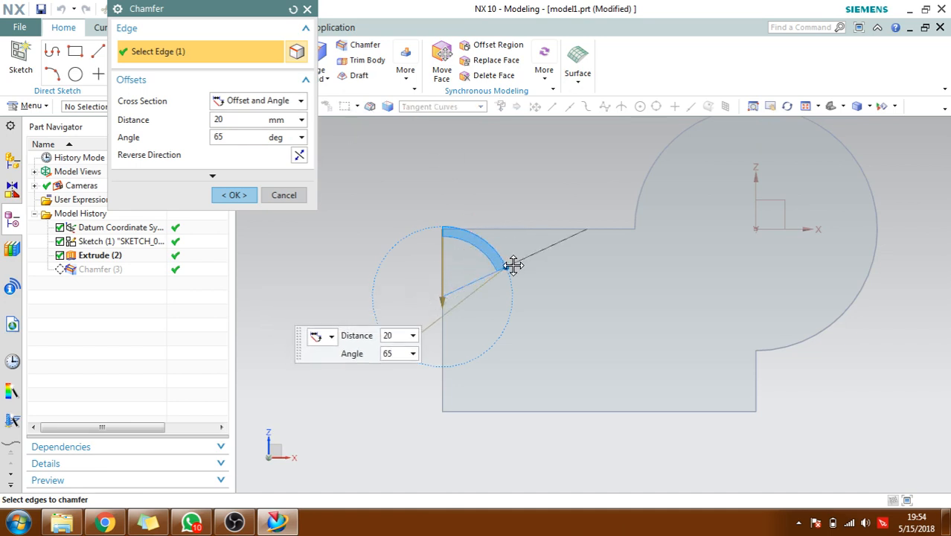
{"action": "left_click", "coordinate": [235, 194]}
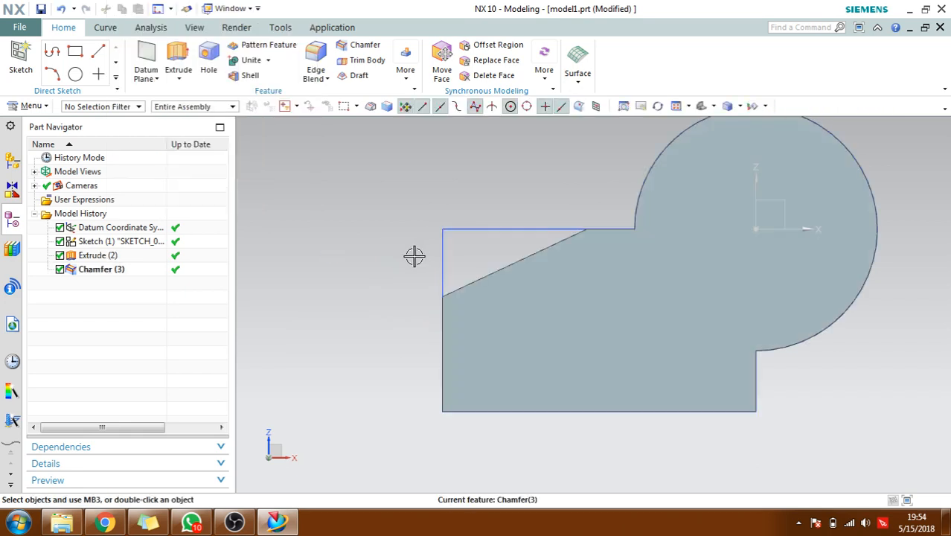